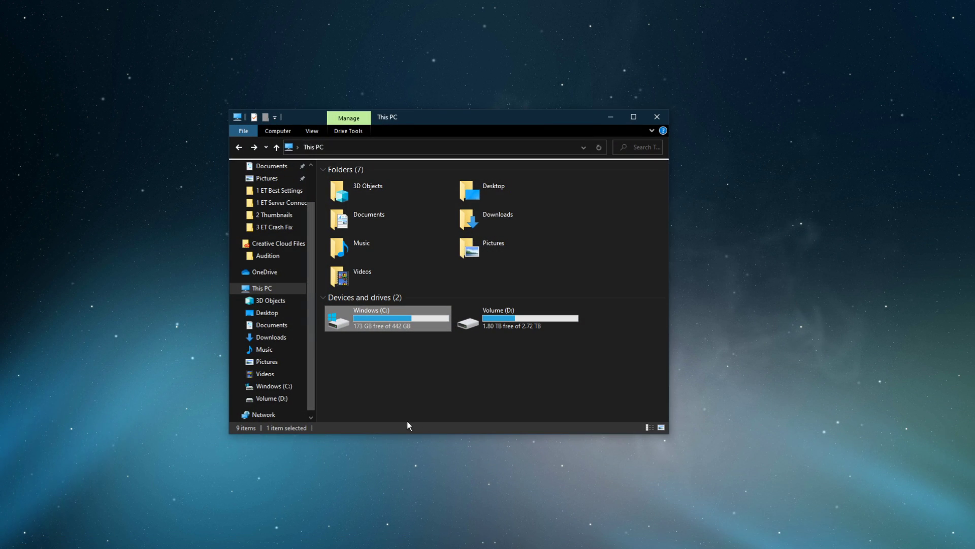
{"action": "mouse_move", "coordinate": [489, 376]}
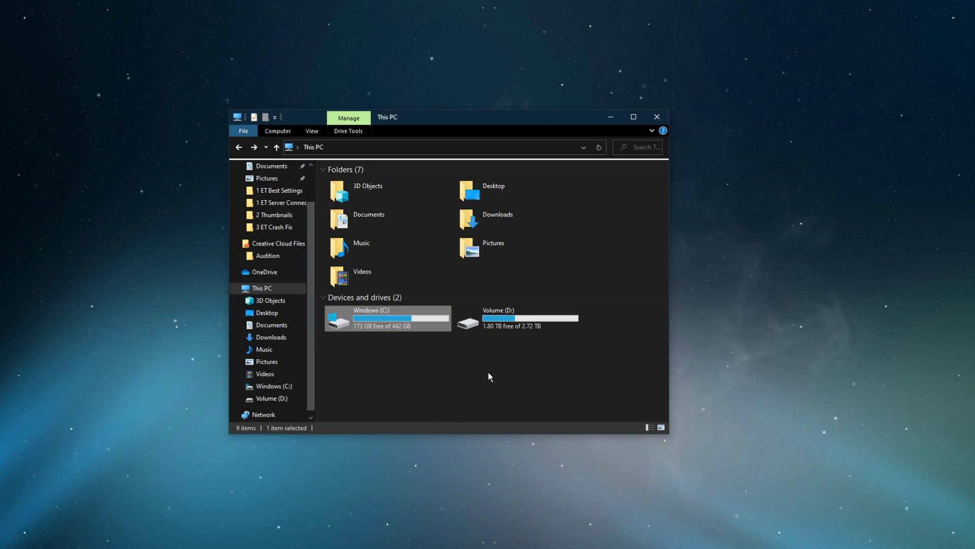
Navigate into Windows (C:) and the Battlestate Games folder toward the EFT install directory
{"action": "double_click", "coordinate": [368, 317]}
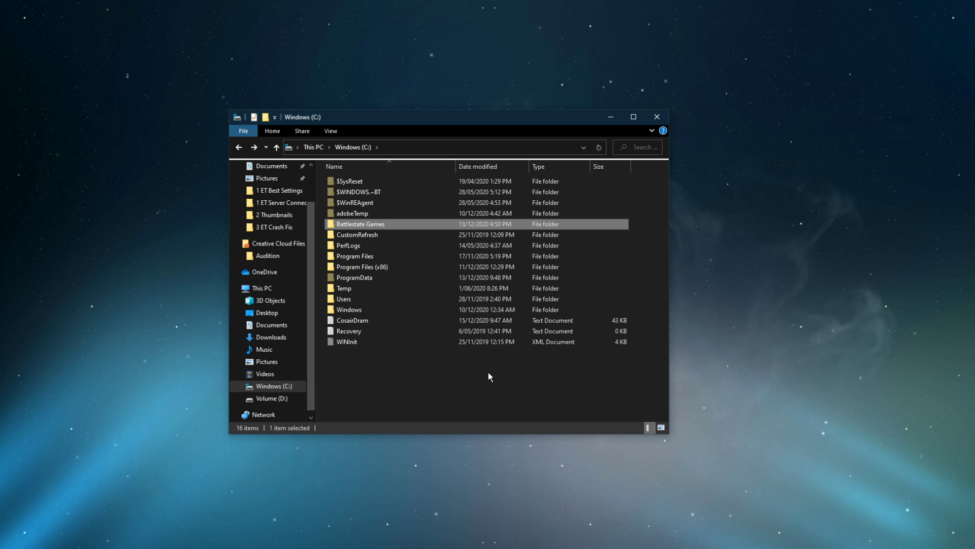
{"action": "double_click", "coordinate": [360, 224]}
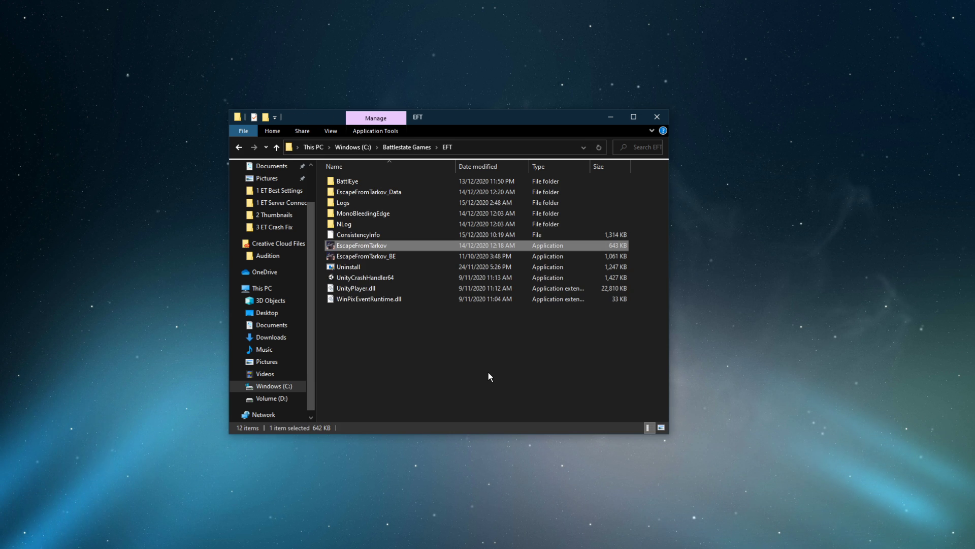
Set EscapeFromTarkov's compatibility to disable fullscreen optimizations and run as administrator, then confirm
{"action": "right_click", "coordinate": [361, 245]}
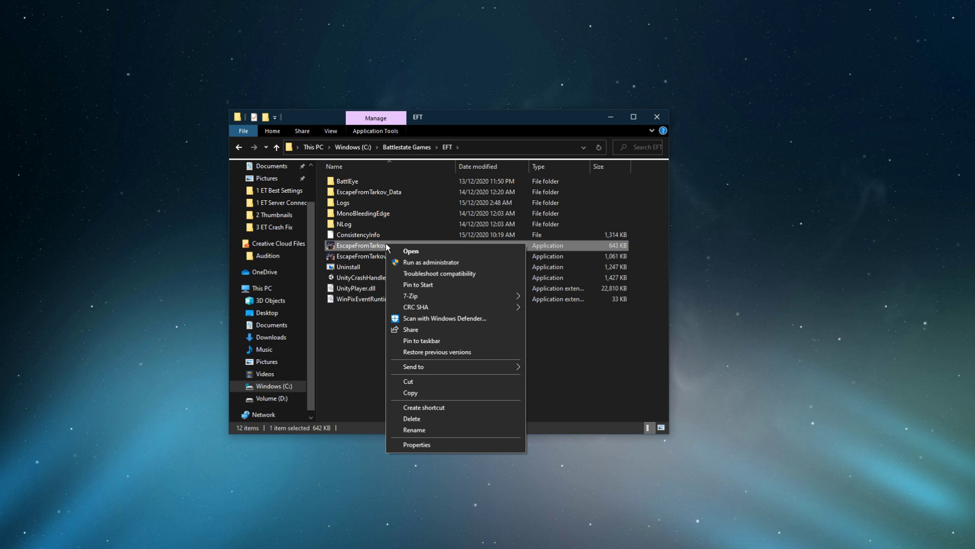
{"action": "left_click", "coordinate": [416, 444]}
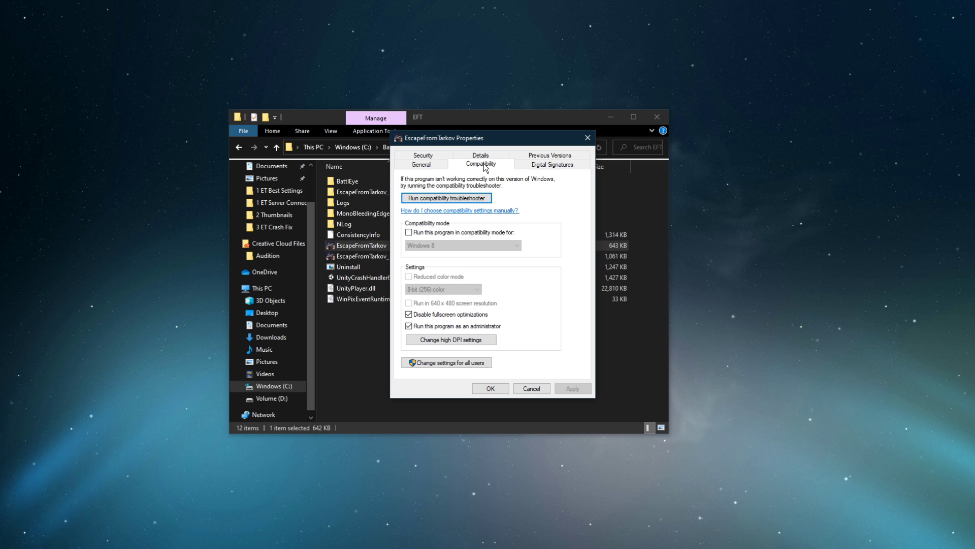
{"action": "left_click", "coordinate": [409, 314]}
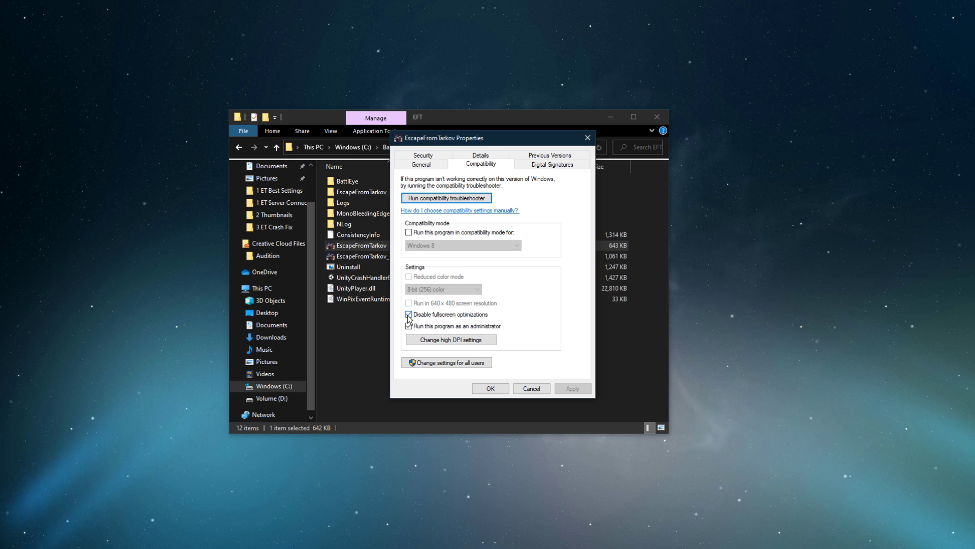
{"action": "left_click", "coordinate": [408, 326]}
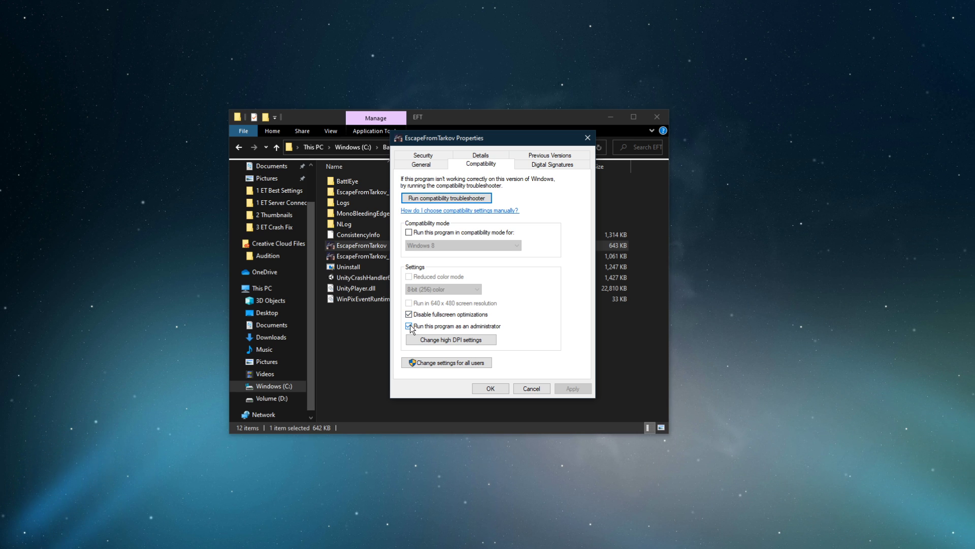
{"action": "left_click", "coordinate": [409, 326]}
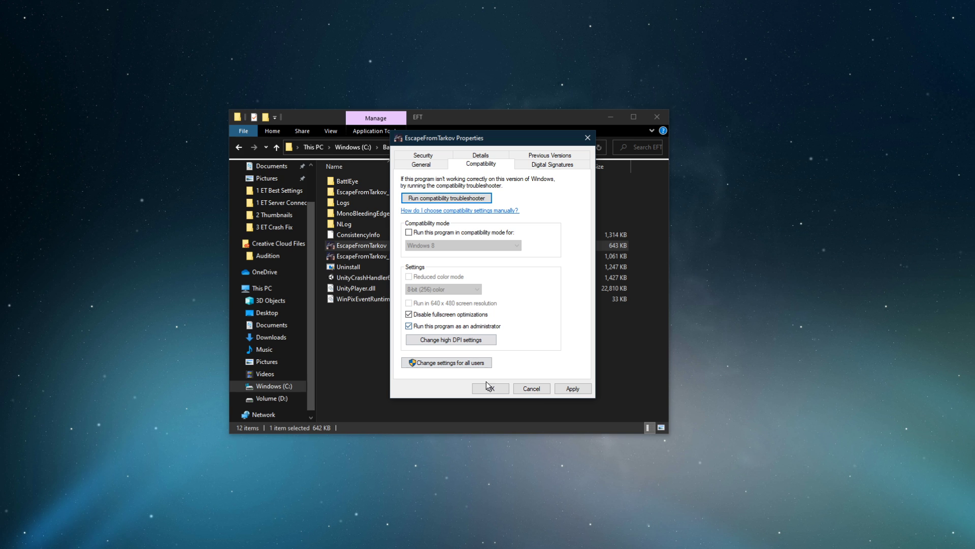
{"action": "left_click", "coordinate": [489, 387]}
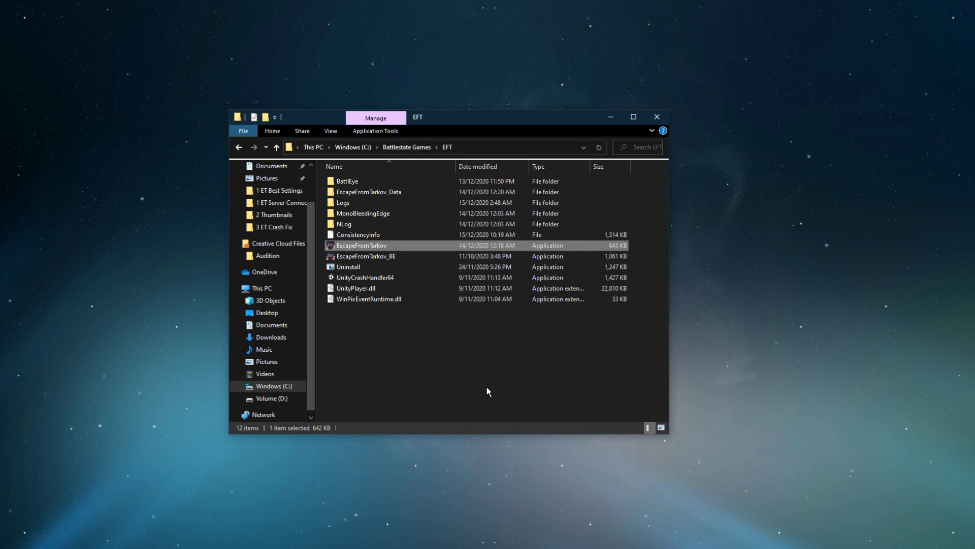
Launch the Battlestate Games Launcher and start an integrity check from the profile dropdown, then search for 'firewall'
{"action": "double_click", "coordinate": [361, 245]}
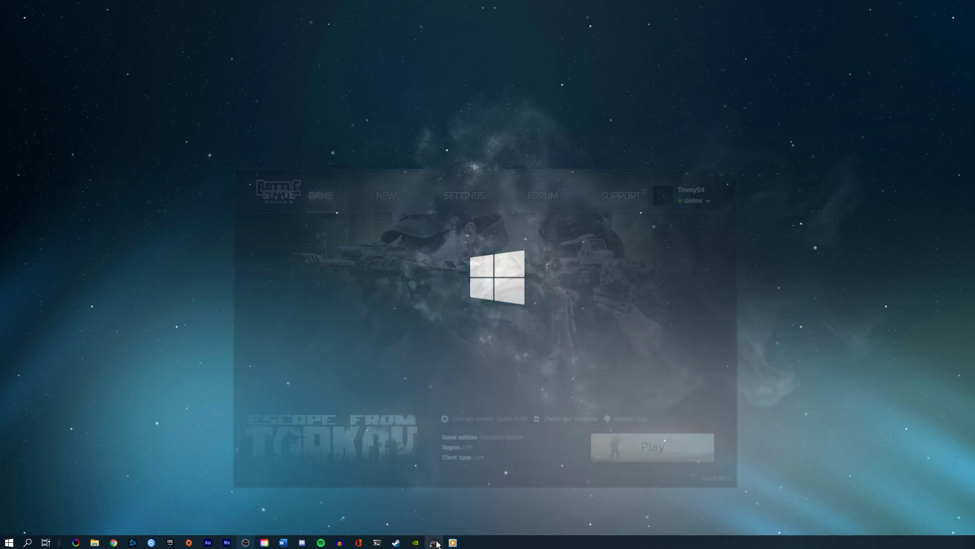
{"action": "left_click", "coordinate": [436, 541]}
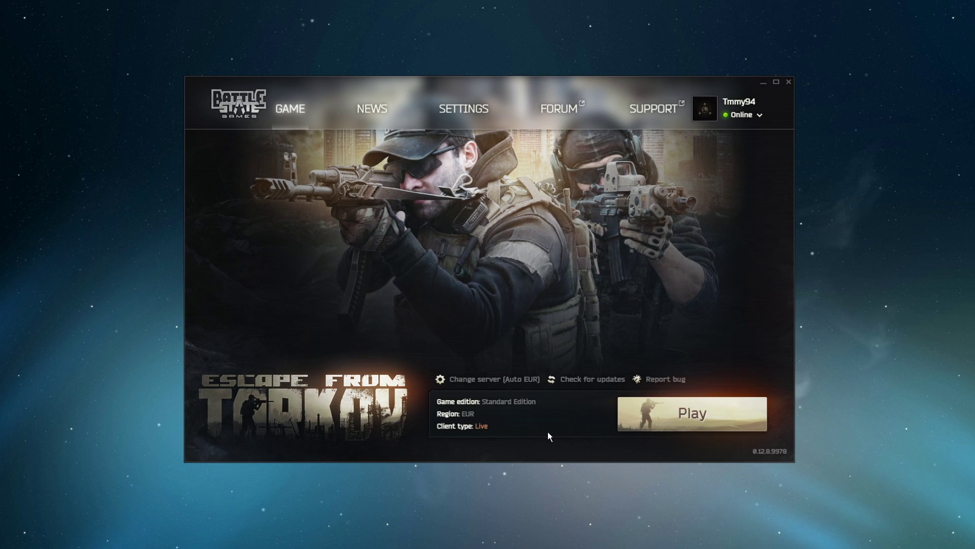
{"action": "mouse_move", "coordinate": [744, 105]}
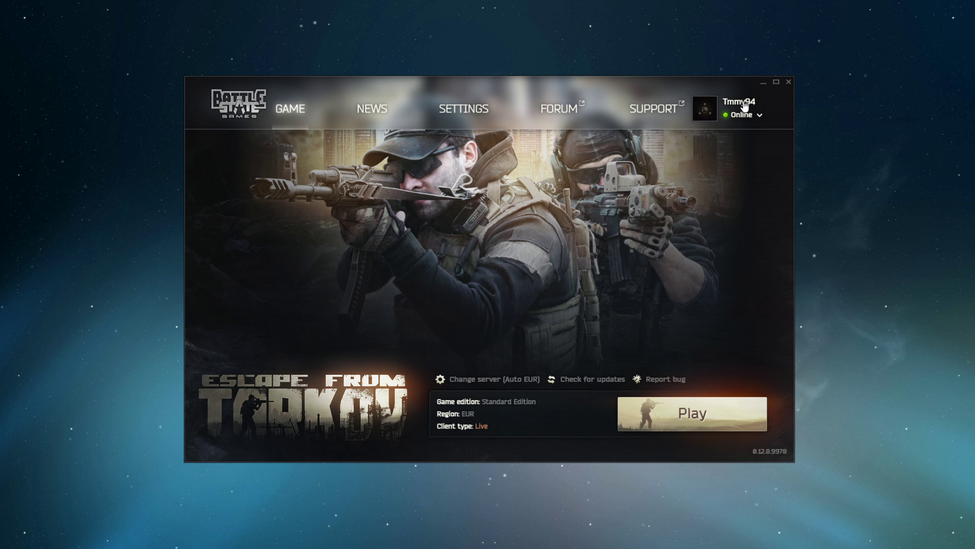
{"action": "left_click", "coordinate": [760, 114]}
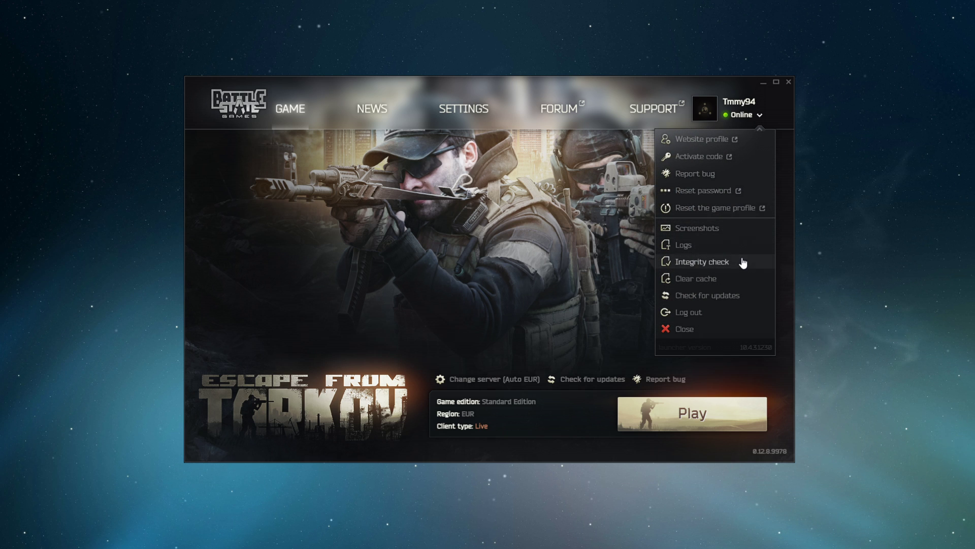
{"action": "left_click", "coordinate": [702, 261]}
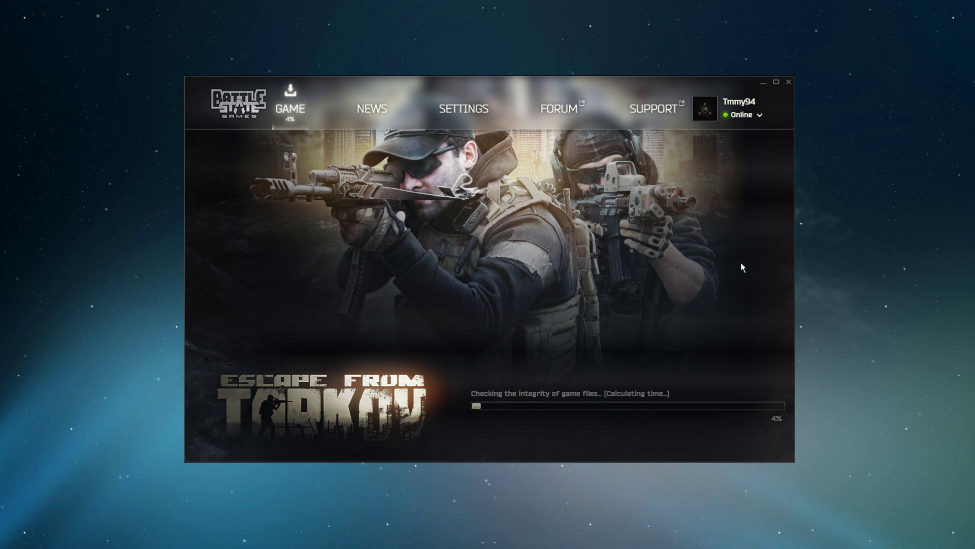
{"action": "type", "text": "firewall"}
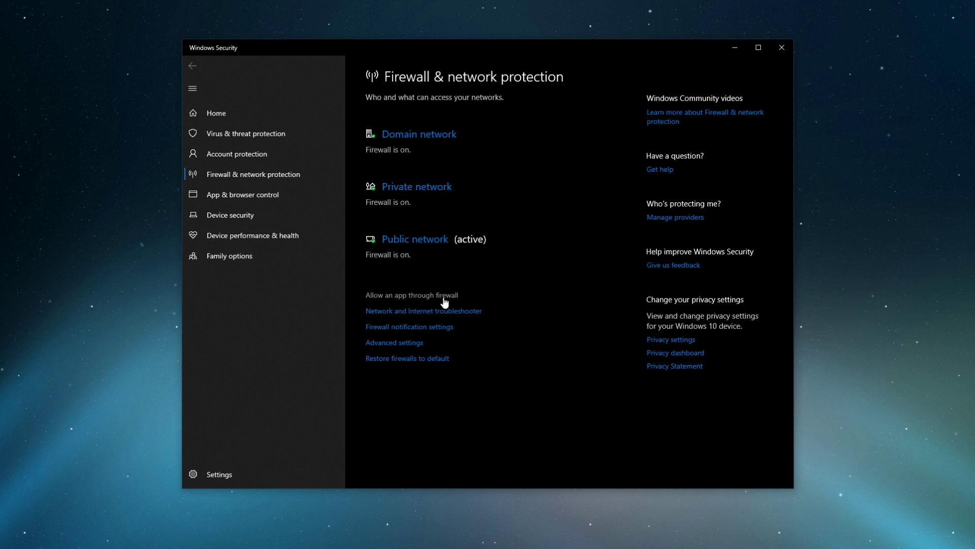
Show the Windows Defender Firewall list of apps allowed through the firewall
{"action": "left_click", "coordinate": [411, 295]}
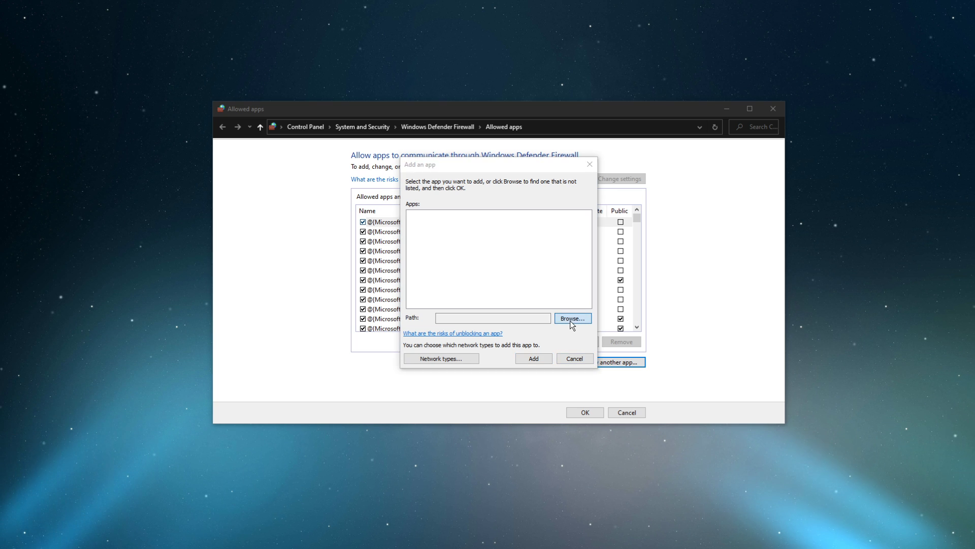
Browse to C:\Battlestate Games\EFT, add EscapeFromTarkov.exe to the firewall's allowed apps and select its entry
{"action": "left_click", "coordinate": [571, 318]}
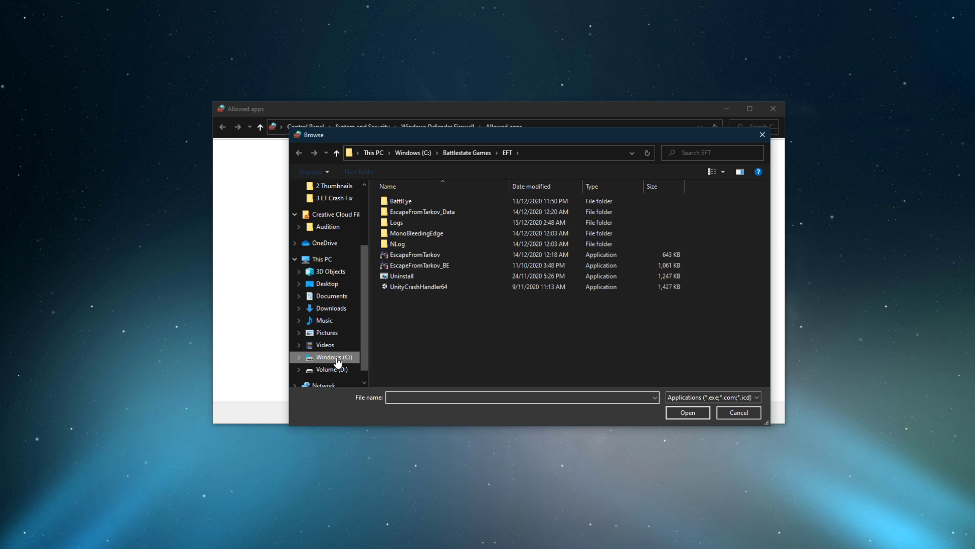
{"action": "left_click", "coordinate": [412, 153]}
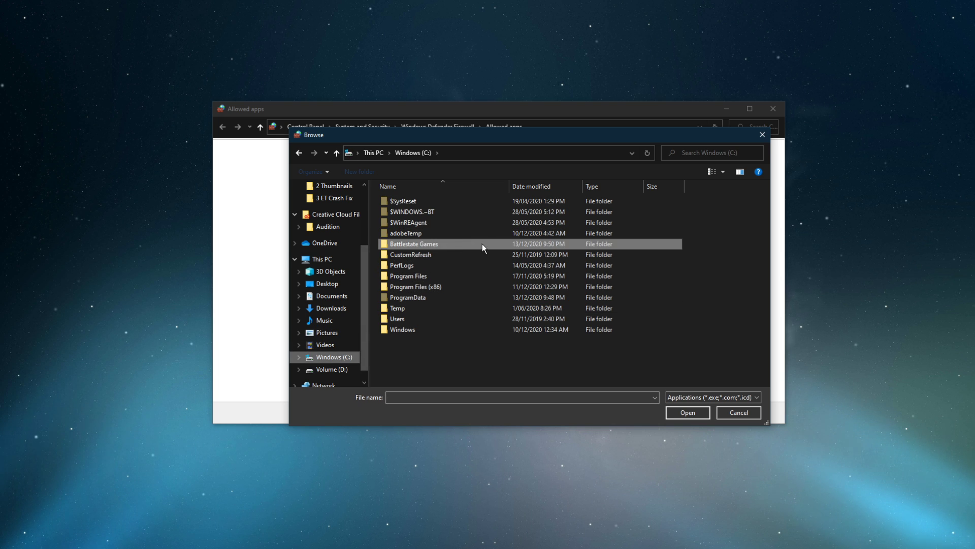
{"action": "double_click", "coordinate": [414, 243]}
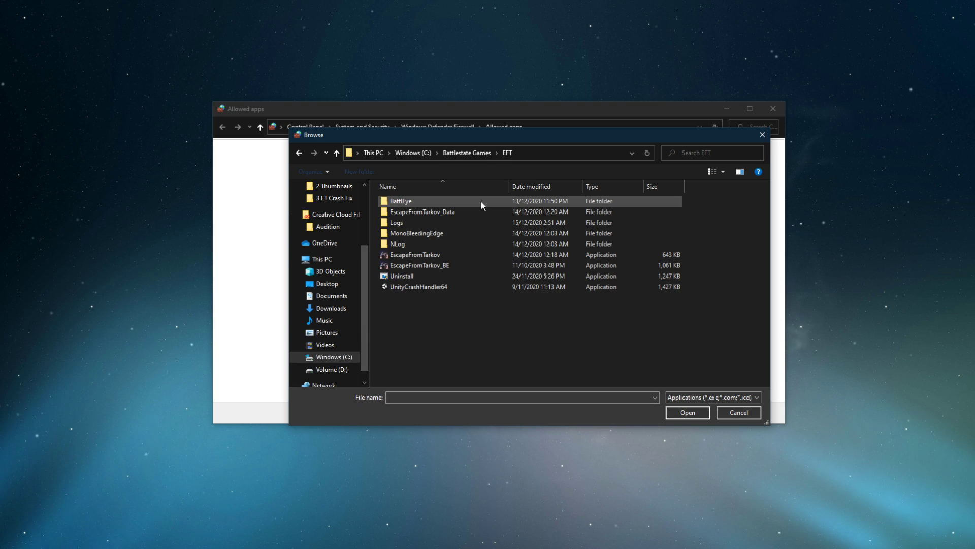
{"action": "left_click", "coordinate": [414, 254]}
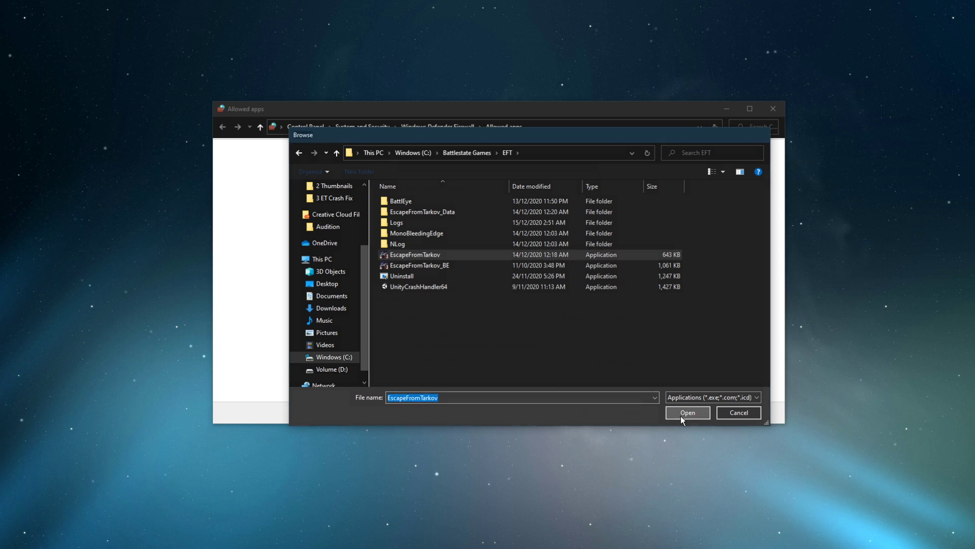
{"action": "left_click", "coordinate": [686, 413]}
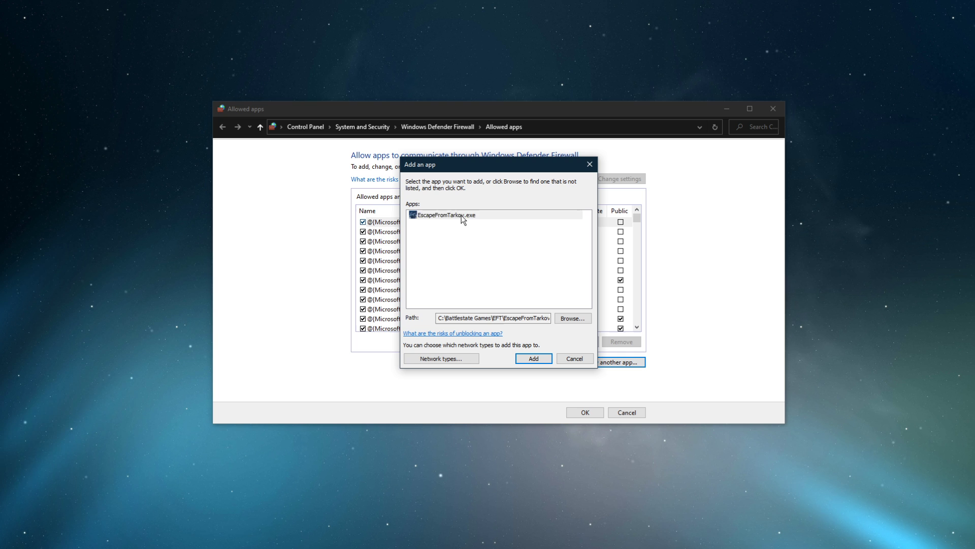
{"action": "left_click", "coordinate": [532, 359]}
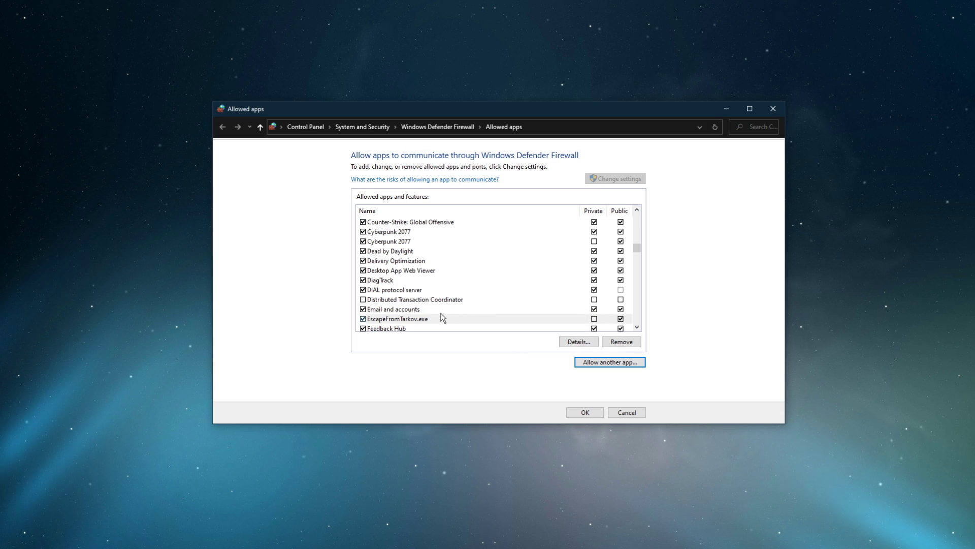
{"action": "left_click", "coordinate": [399, 318]}
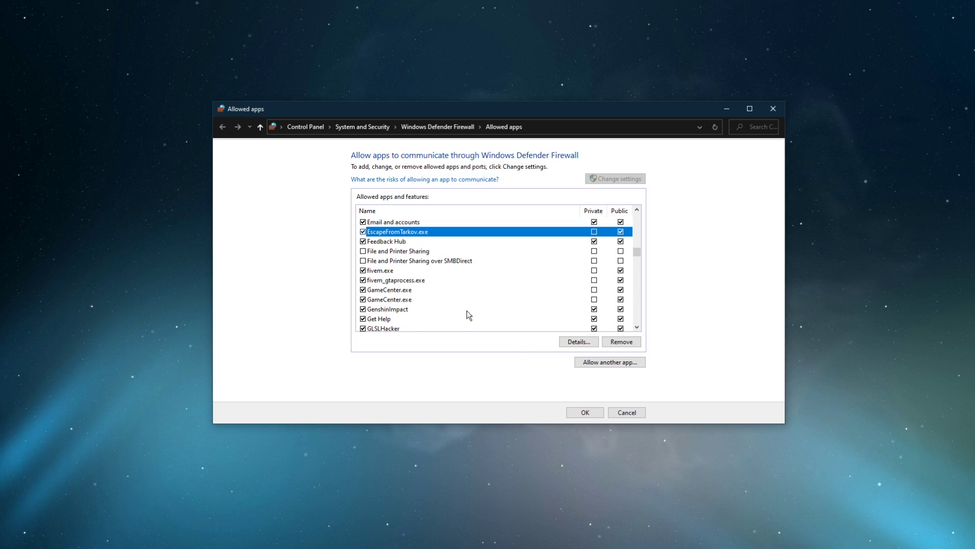
{"action": "mouse_move", "coordinate": [548, 406]}
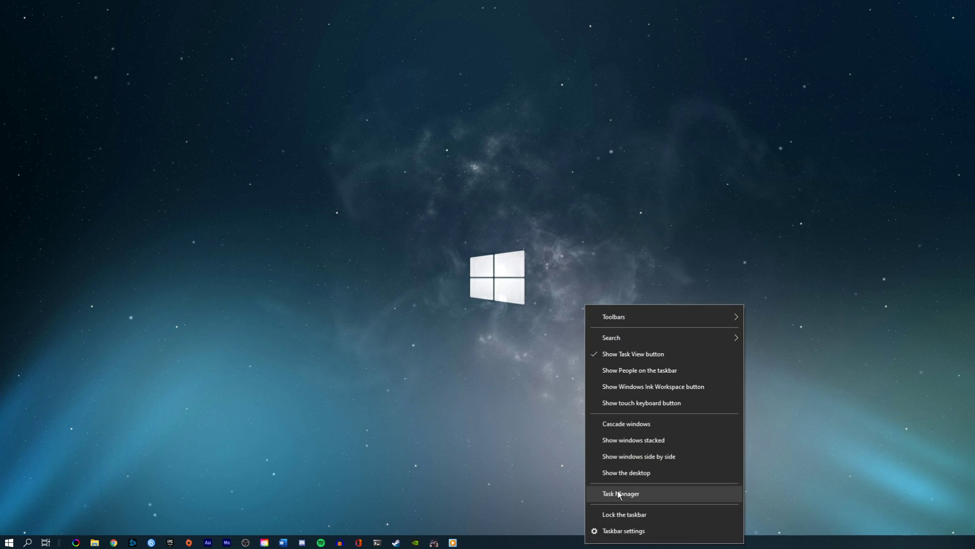
End a background process in Task Manager, review the remaining process list, and close Task Manager
{"action": "left_click", "coordinate": [620, 494]}
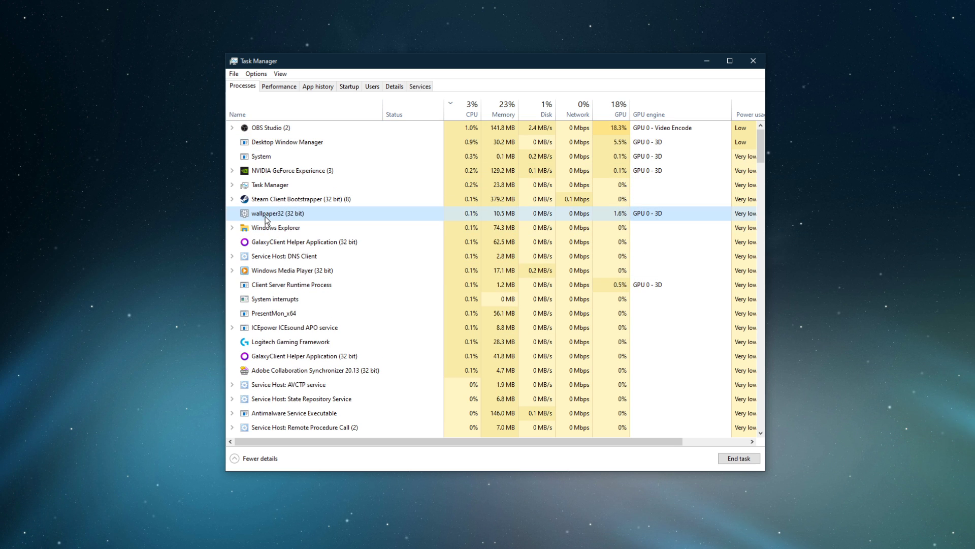
{"action": "right_click", "coordinate": [279, 212]}
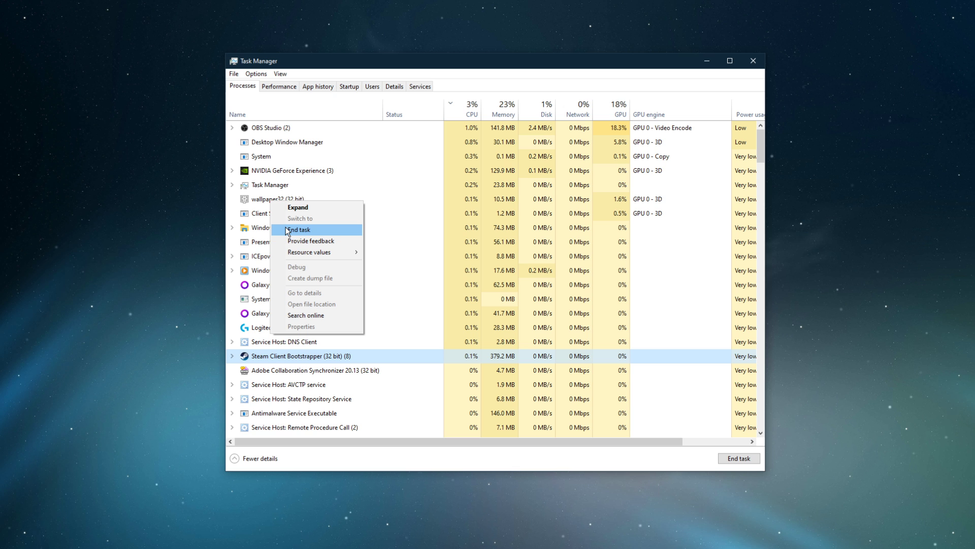
{"action": "left_click", "coordinate": [301, 228]}
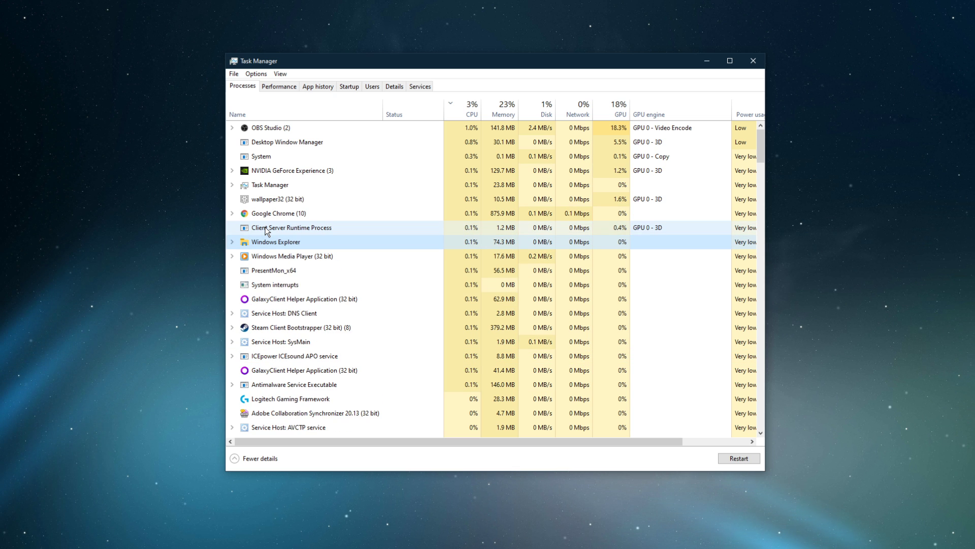
{"action": "scroll", "scroll_direction": "down", "scroll_amount": 3}
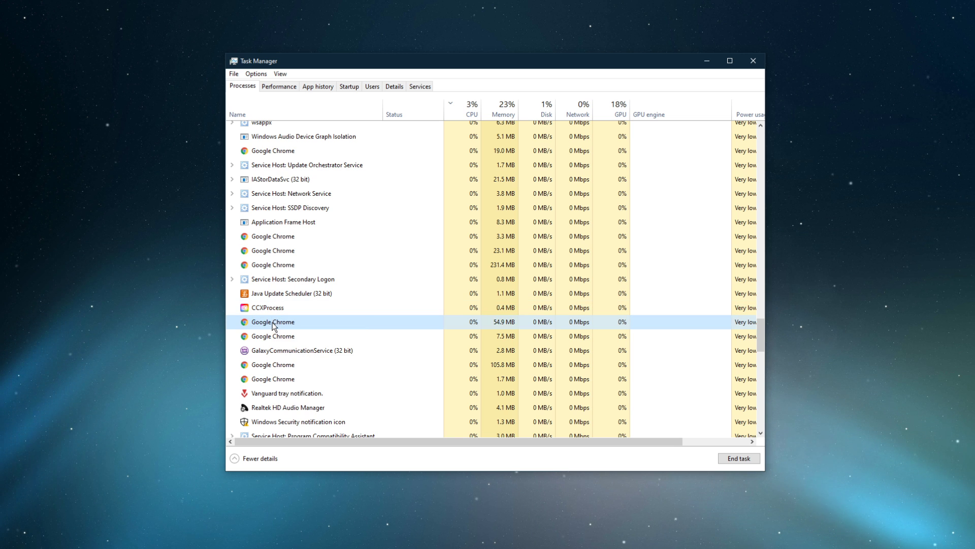
{"action": "scroll", "scroll_direction": "down", "scroll_amount": 3}
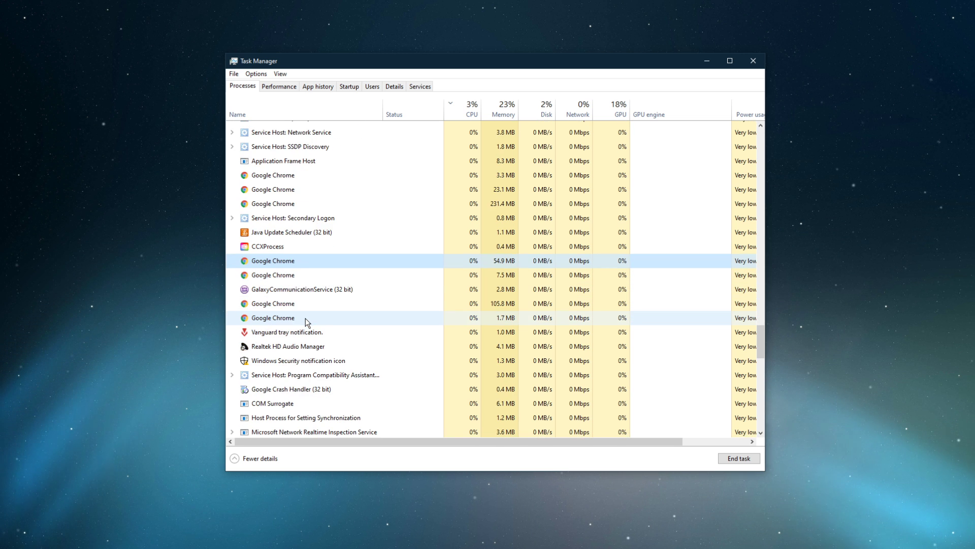
{"action": "scroll", "scroll_direction": "up", "scroll_amount": 3}
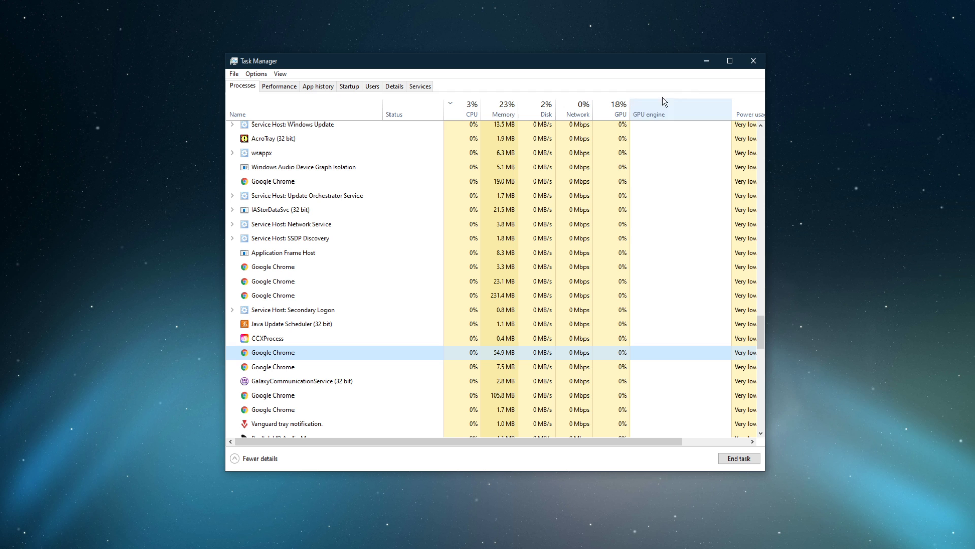
{"action": "left_click", "coordinate": [753, 60]}
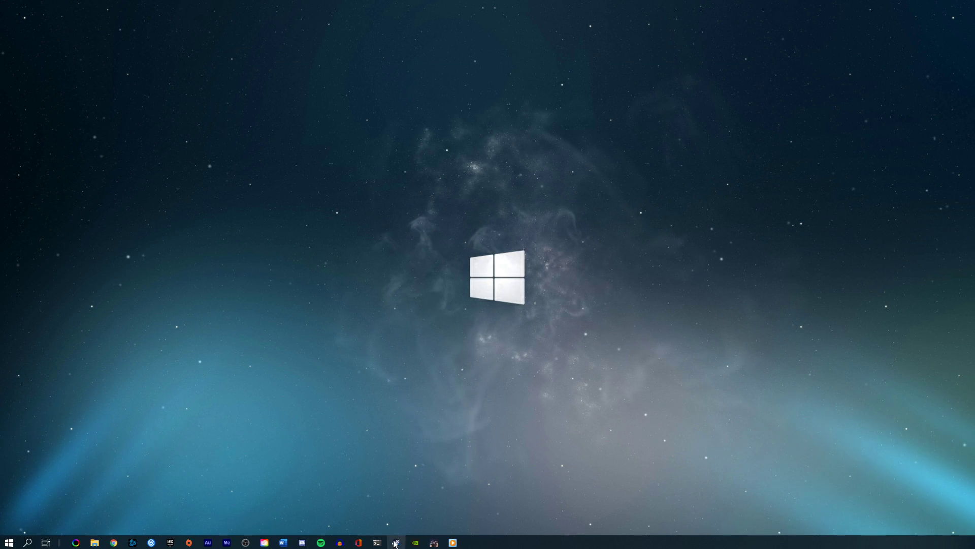
Confirm in GeForce Experience that Game Ready driver 460.79 is installed, then close it
{"action": "left_click", "coordinate": [395, 542]}
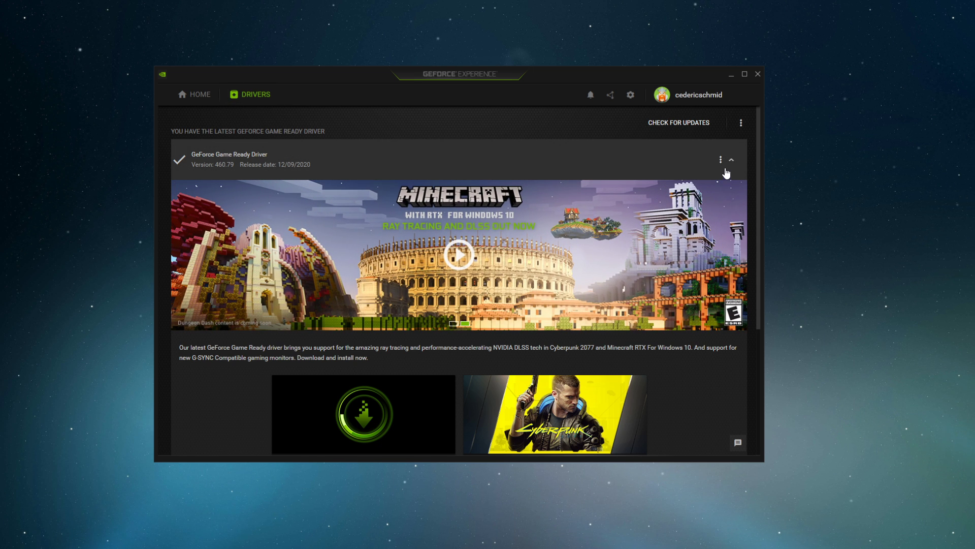
{"action": "mouse_move", "coordinate": [501, 128]}
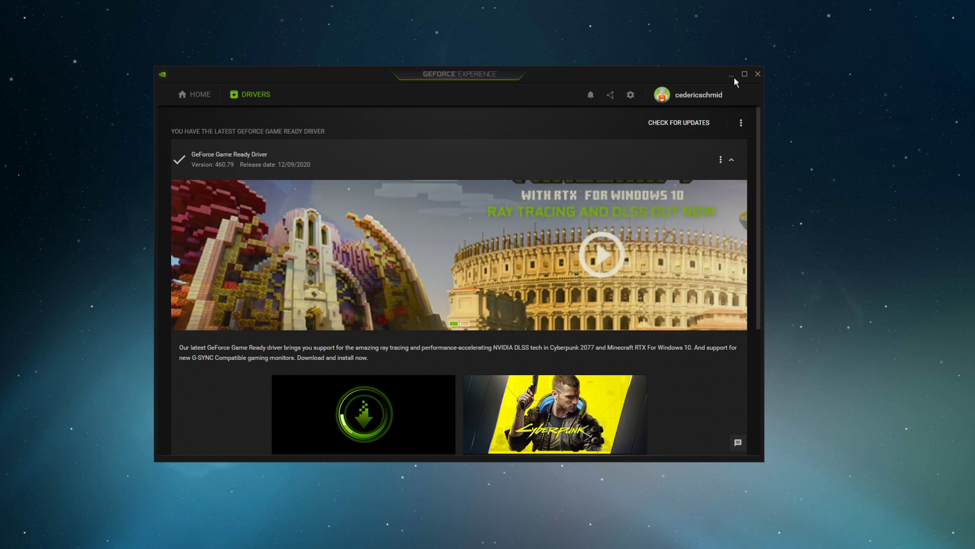
{"action": "left_click", "coordinate": [735, 73]}
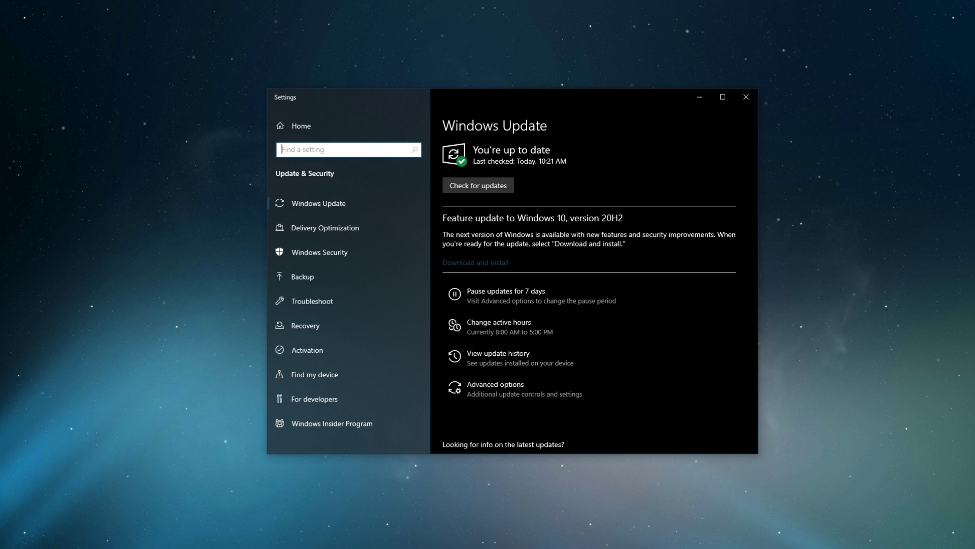
Run Check for updates in Windows Update
{"action": "left_click", "coordinate": [478, 185]}
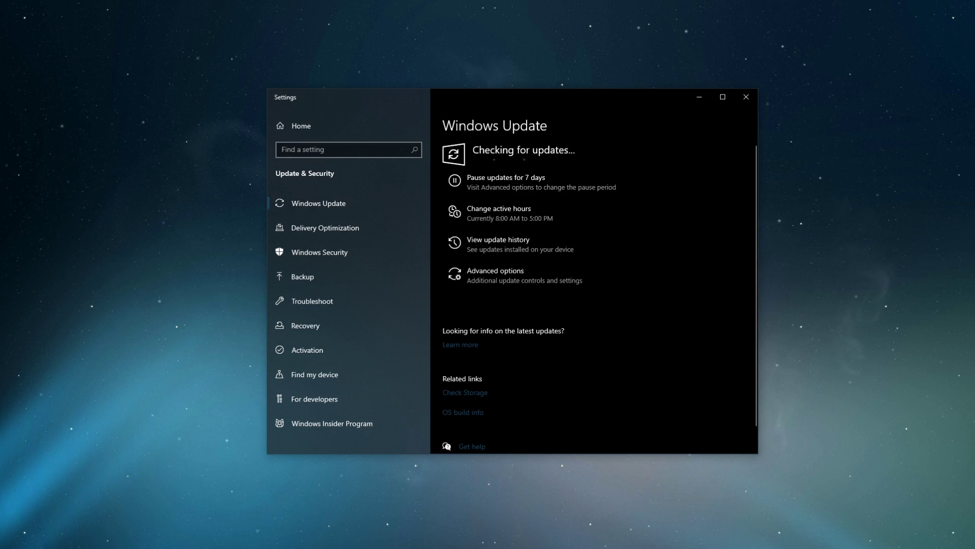